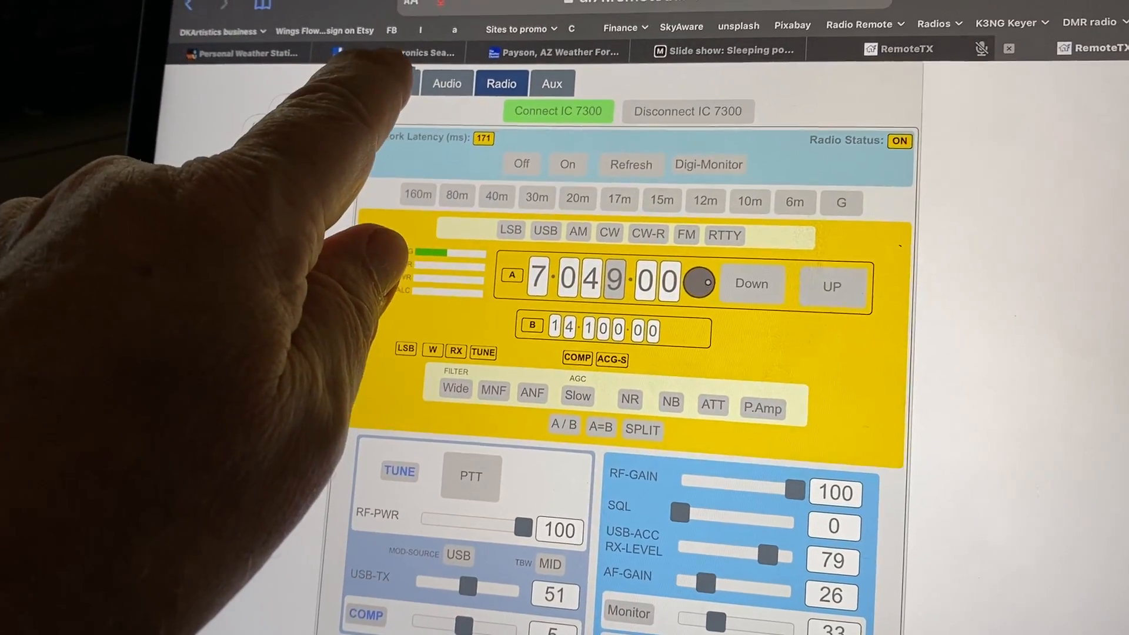
Open the Setup page and scroll to the Plug 1–3 buttons, radio and Wifi settings
left_click(334, 100)
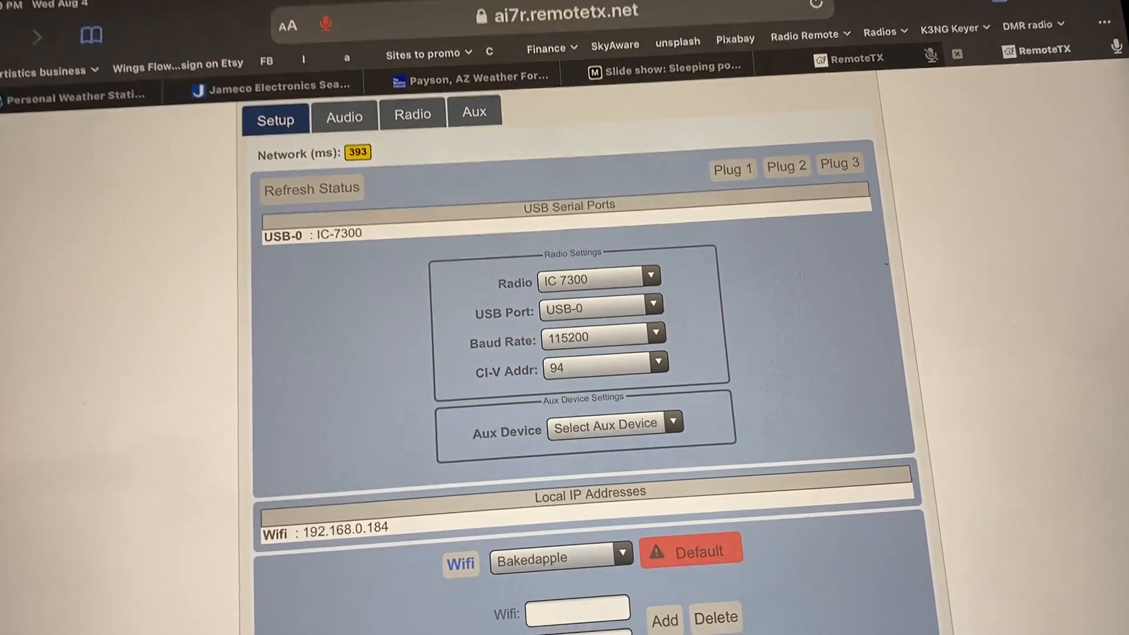
scroll("down", 3)
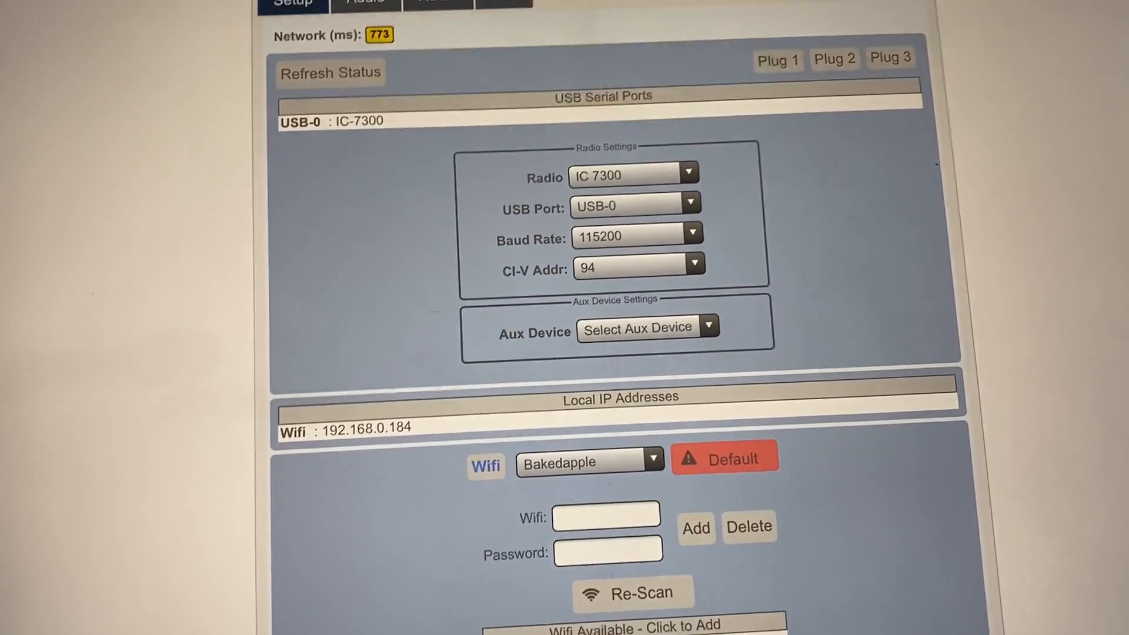